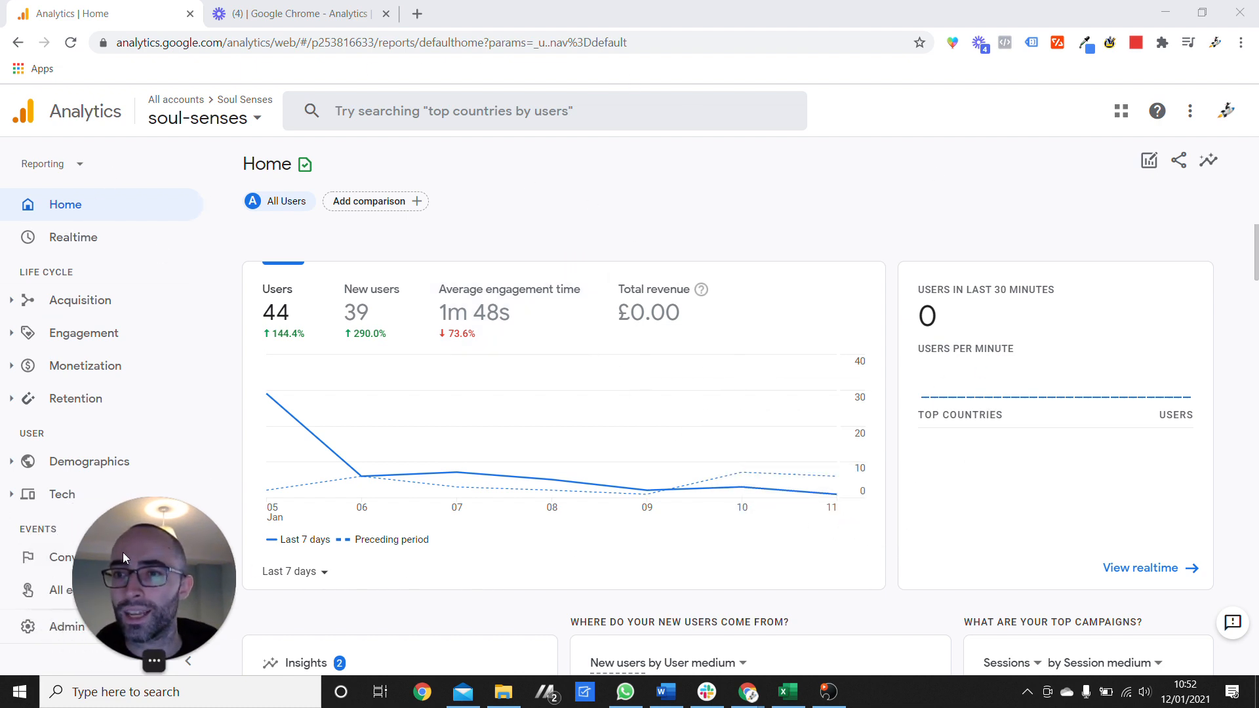
mouse_move(647, 490)
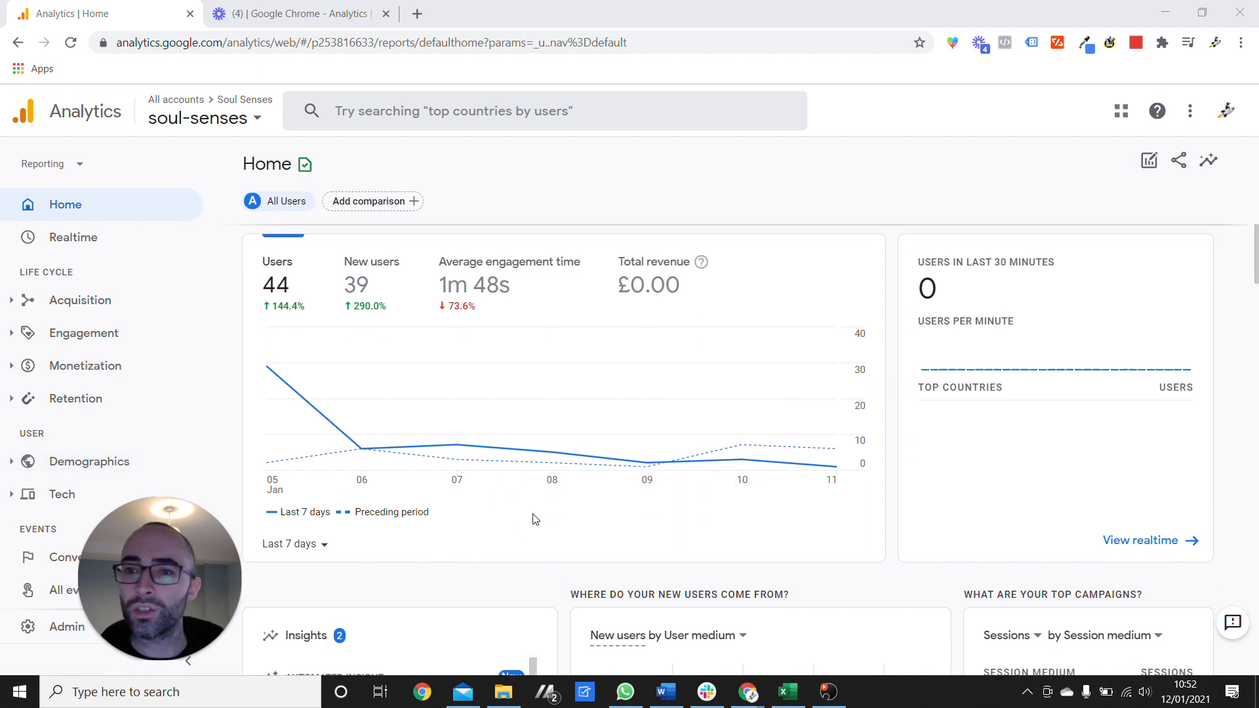
- From Admin, begin a new account and enter 'Test' as the account name
scroll("down", 3)
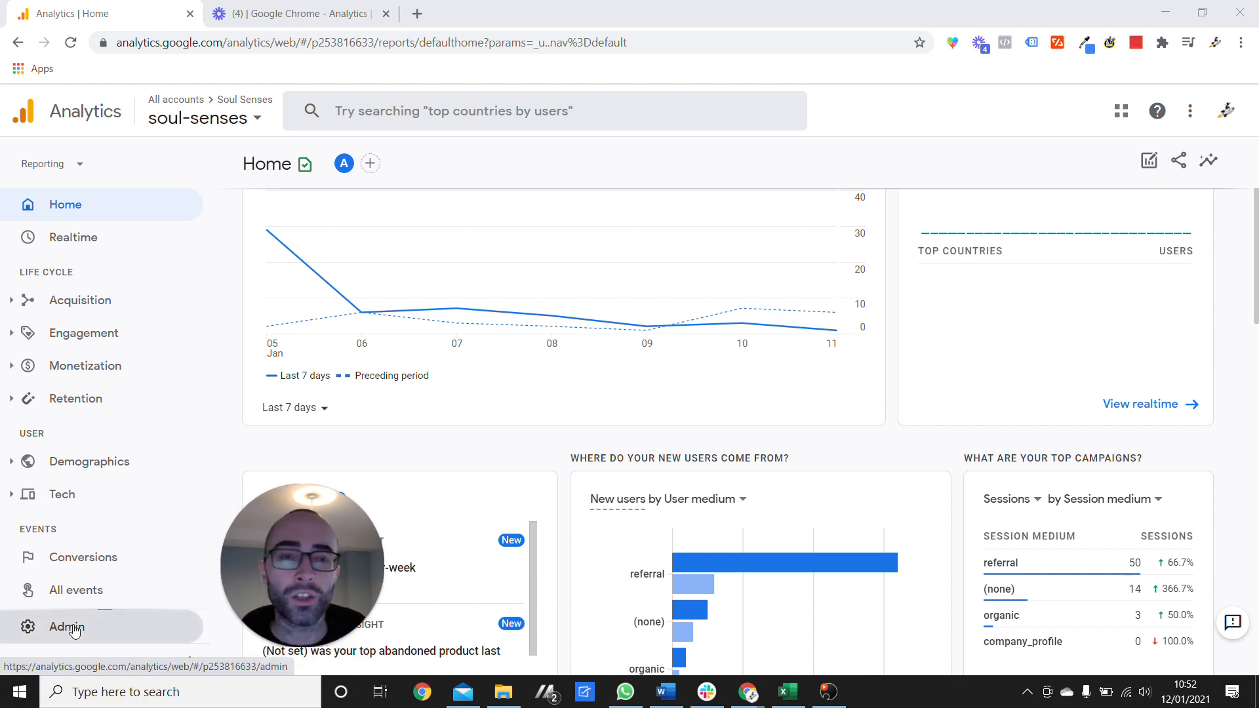
left_click(65, 626)
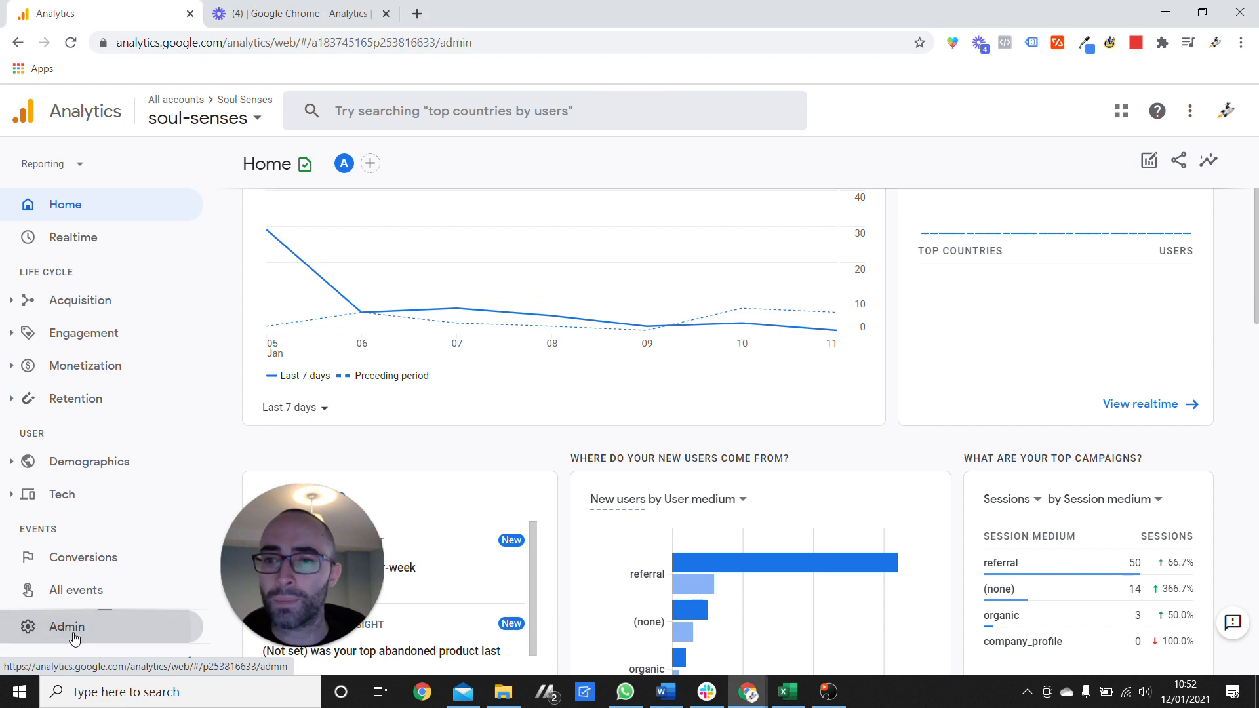
left_click(65, 627)
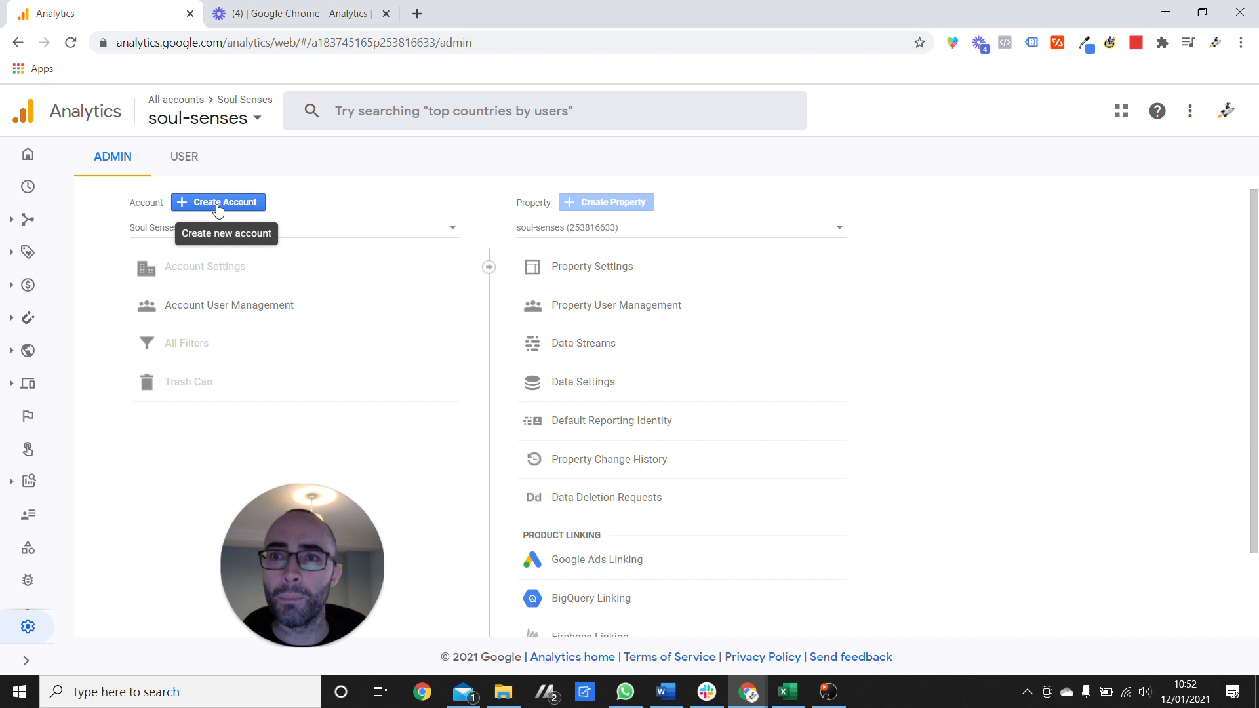
left_click(217, 202)
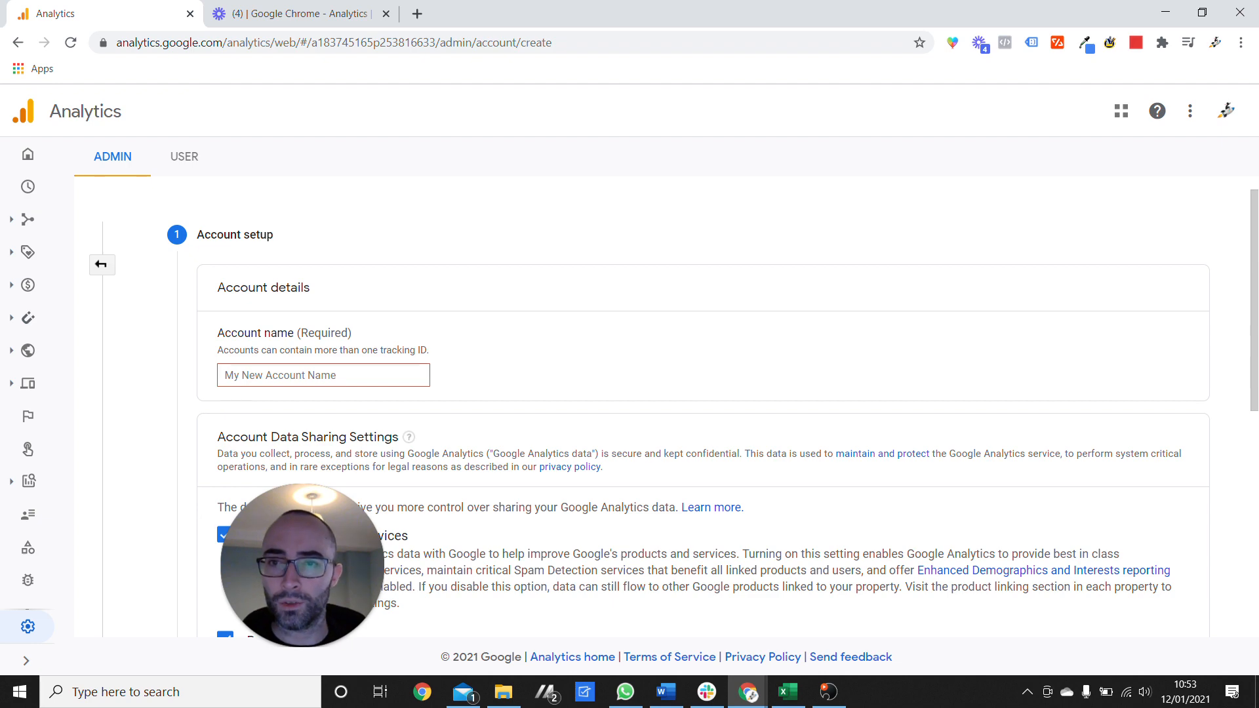
type("Test")
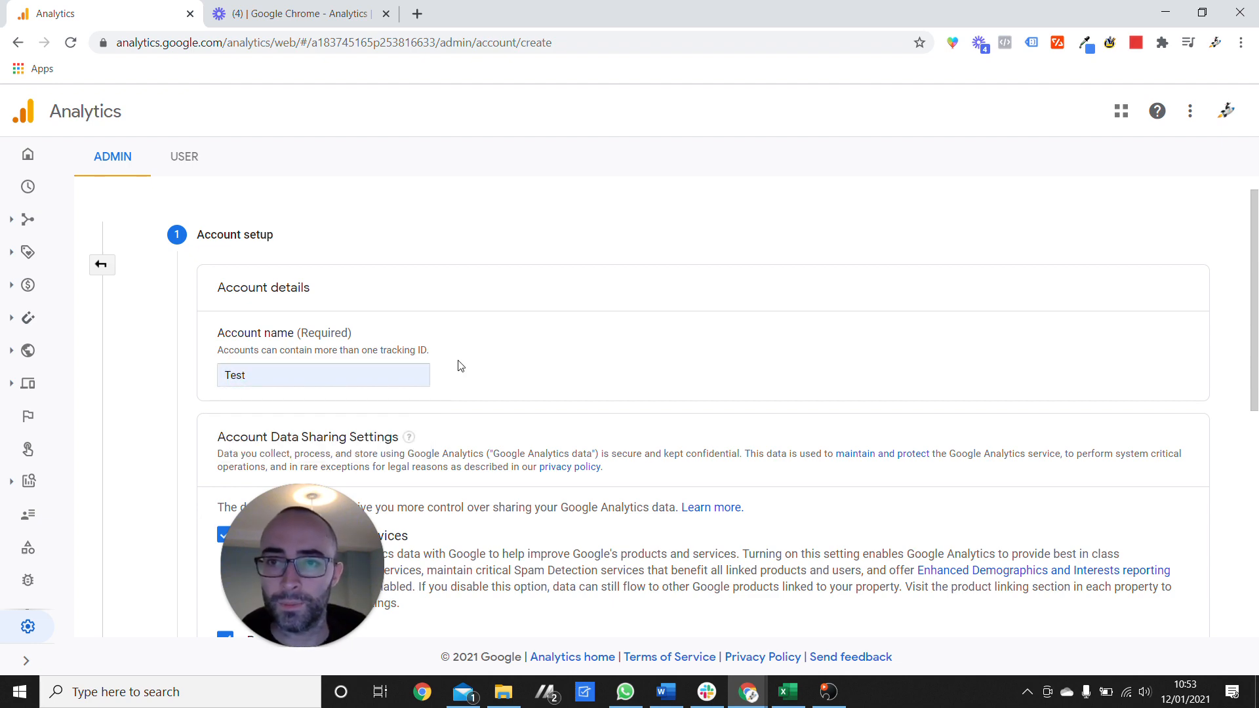
- Continue to property setup, name the property 'Test' and expand the advanced options
scroll("down", 3)
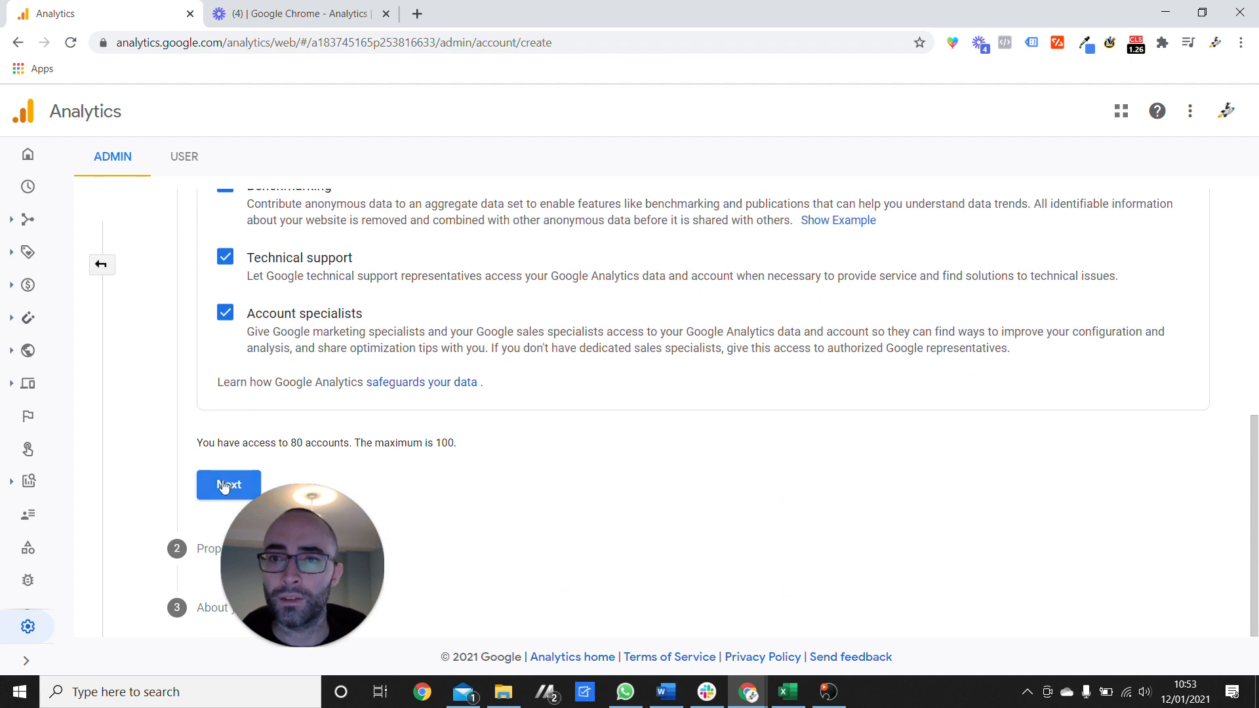
left_click(228, 485)
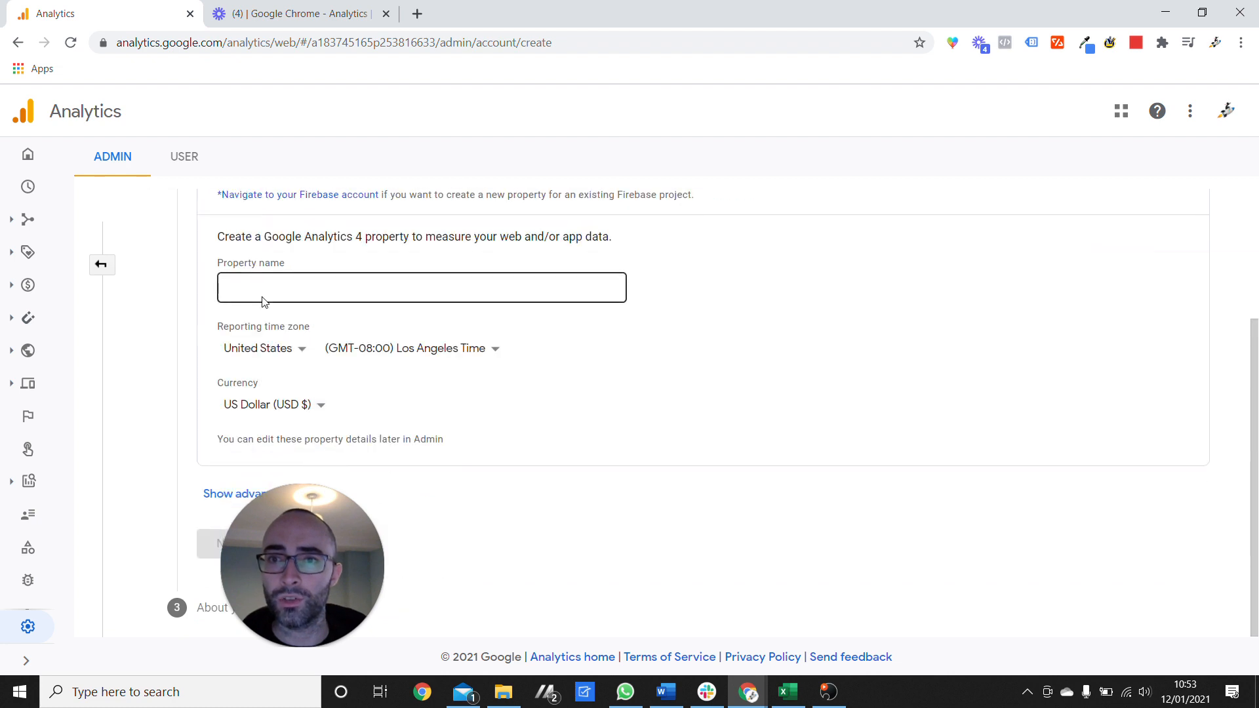
type("T")
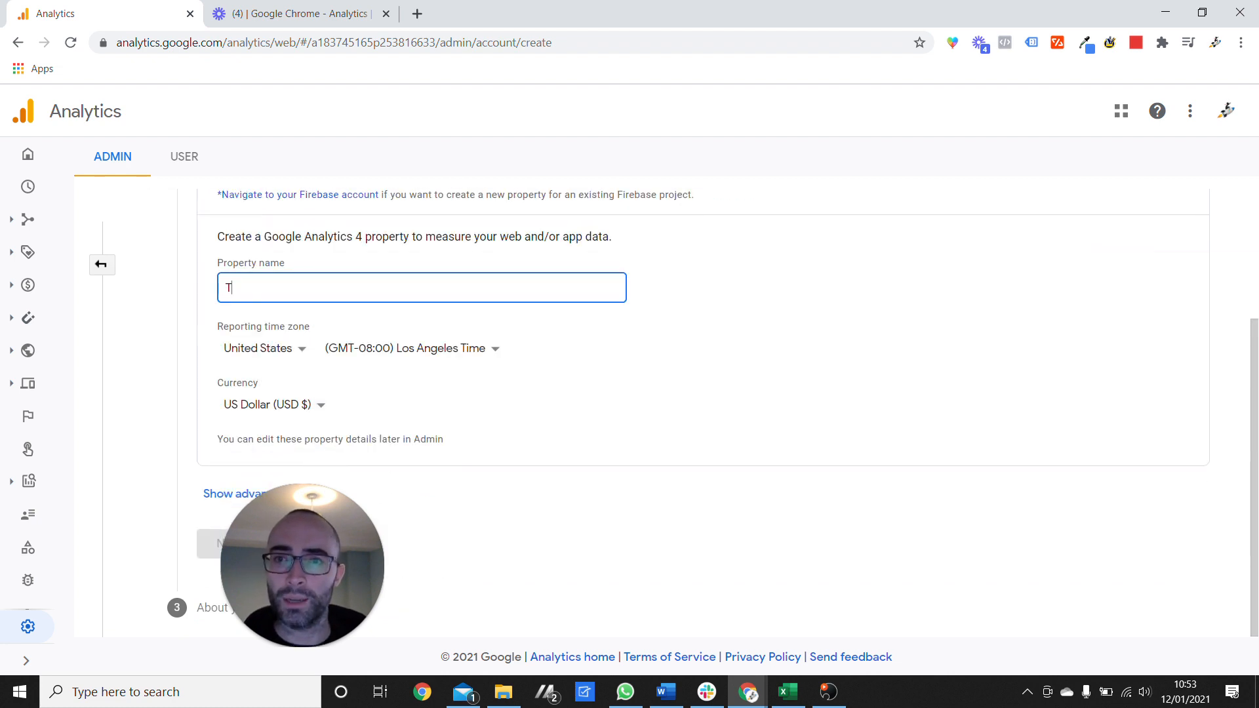
type("est")
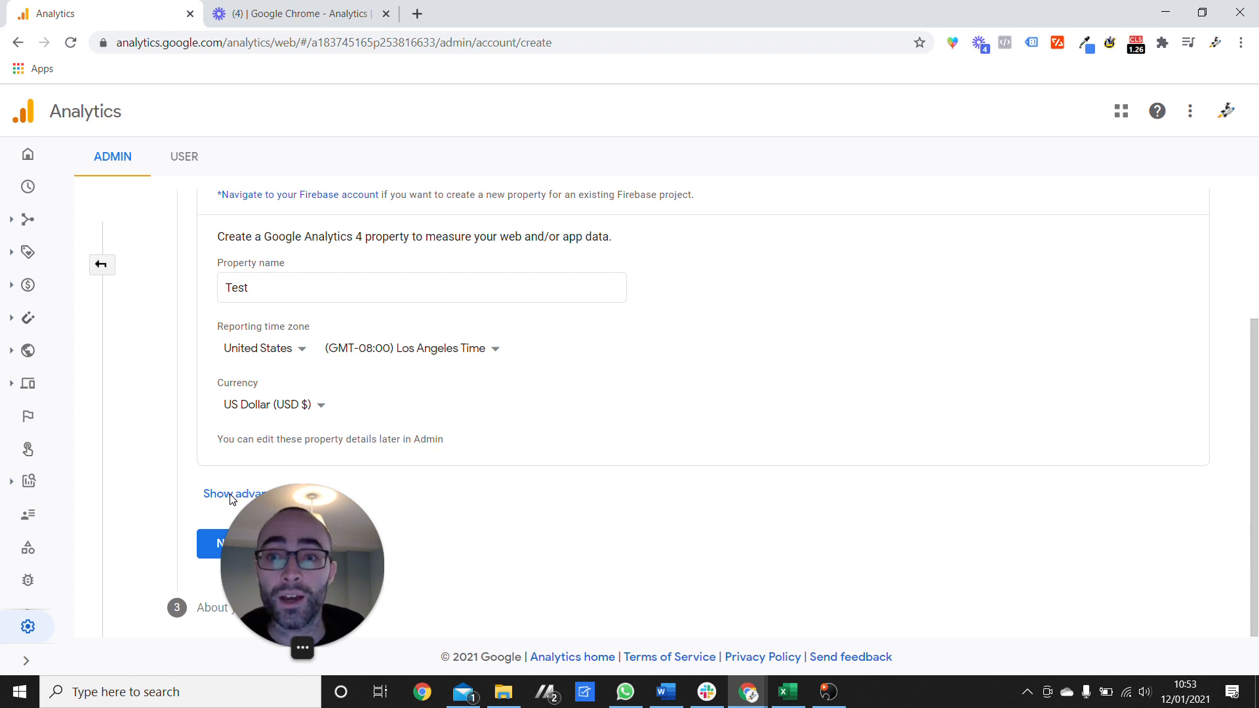
left_click(233, 492)
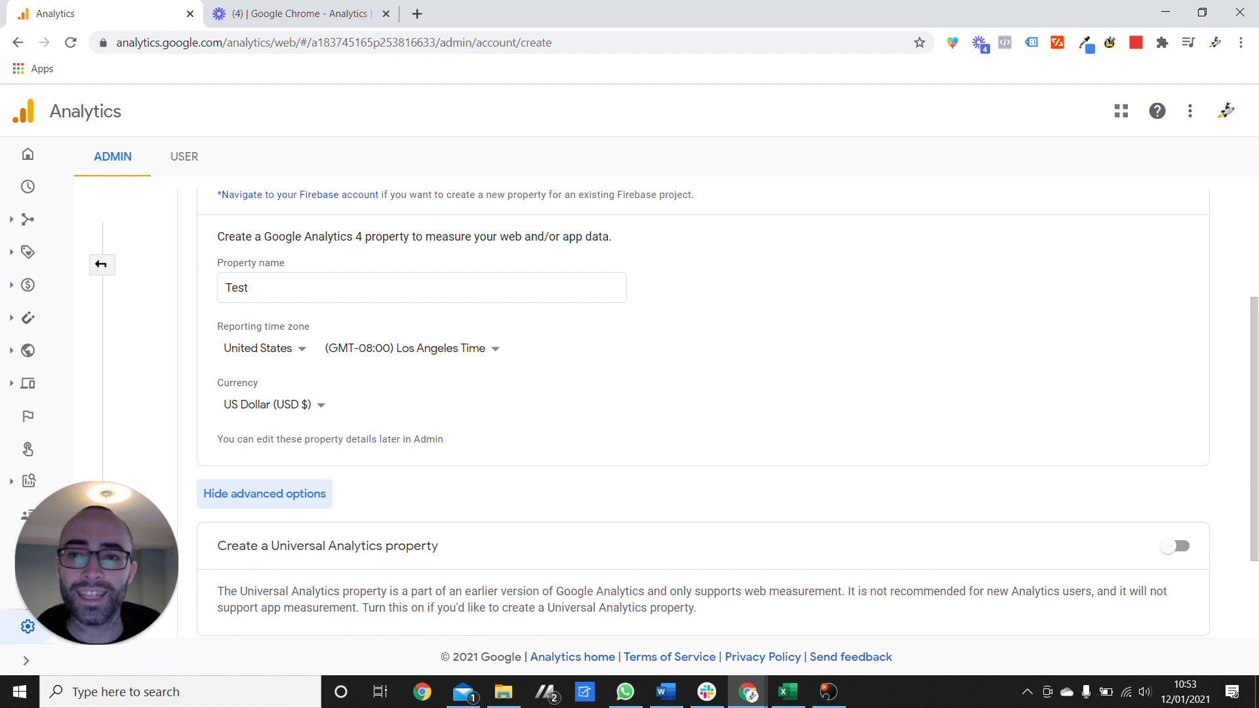
- Enable Universal Analytics property creation and choose 'Create a Universal Analytics property only'
scroll("down", 3)
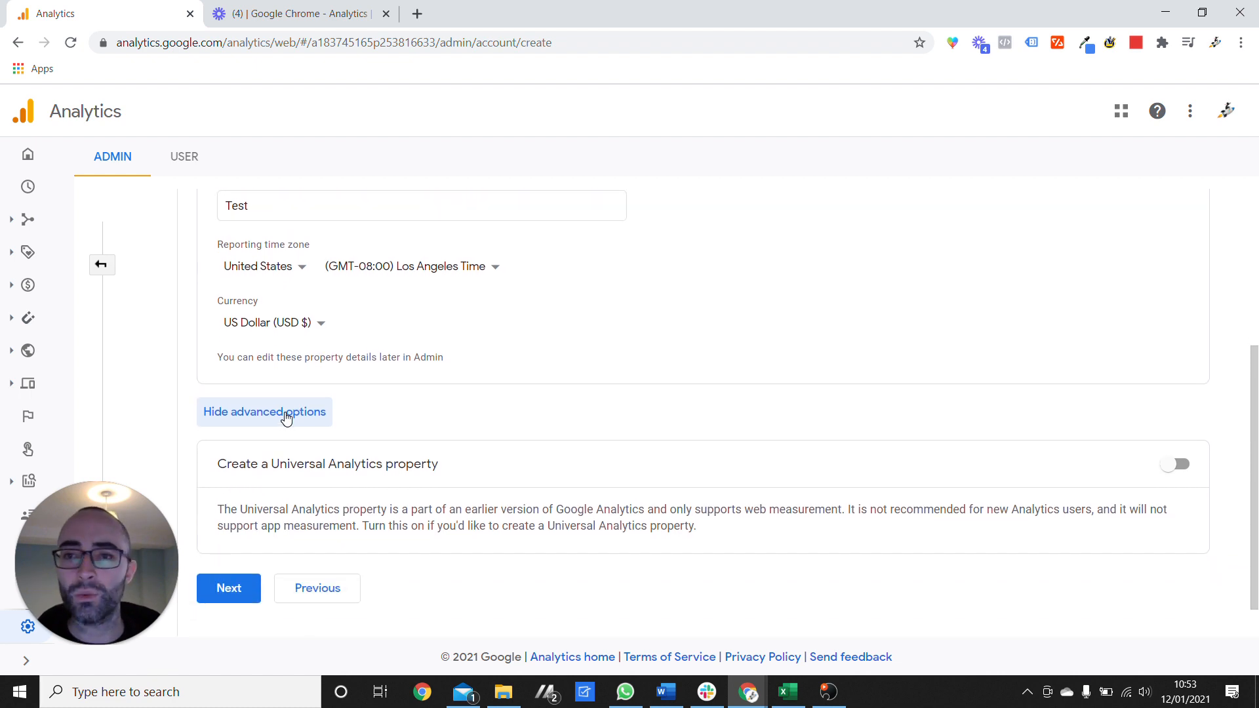
mouse_move(385, 496)
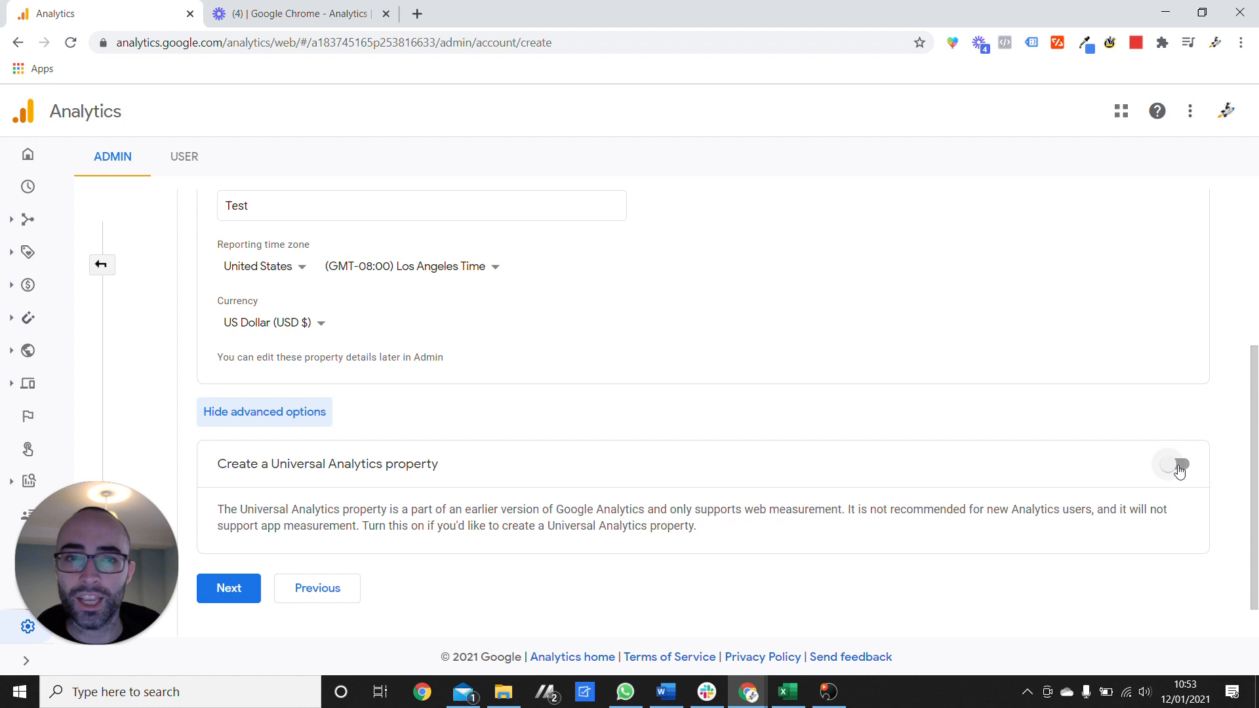
left_click(1172, 464)
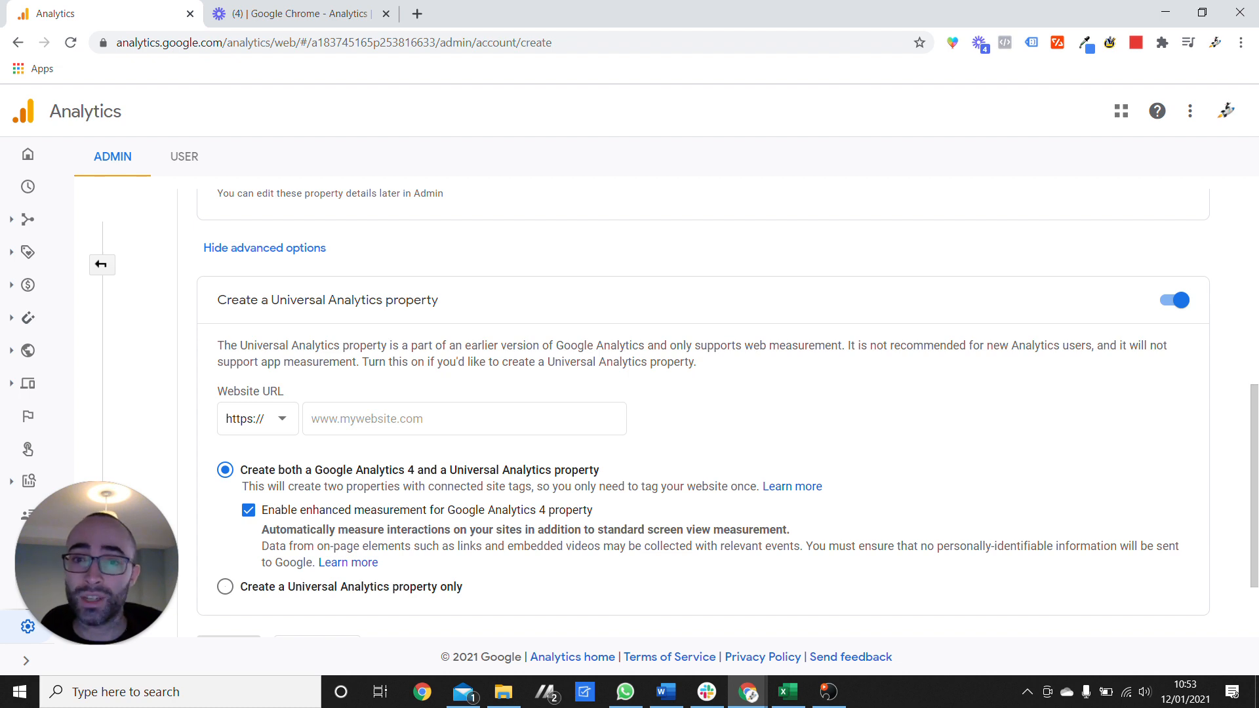
left_click(224, 588)
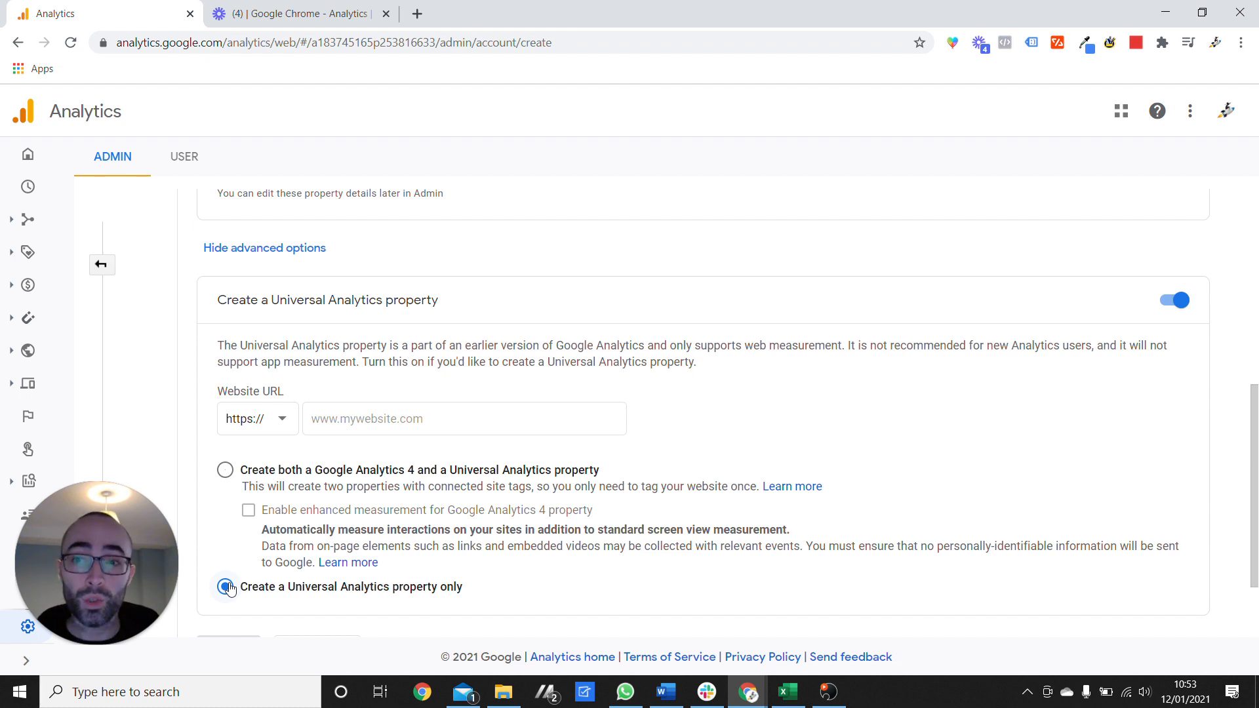
left_click(224, 587)
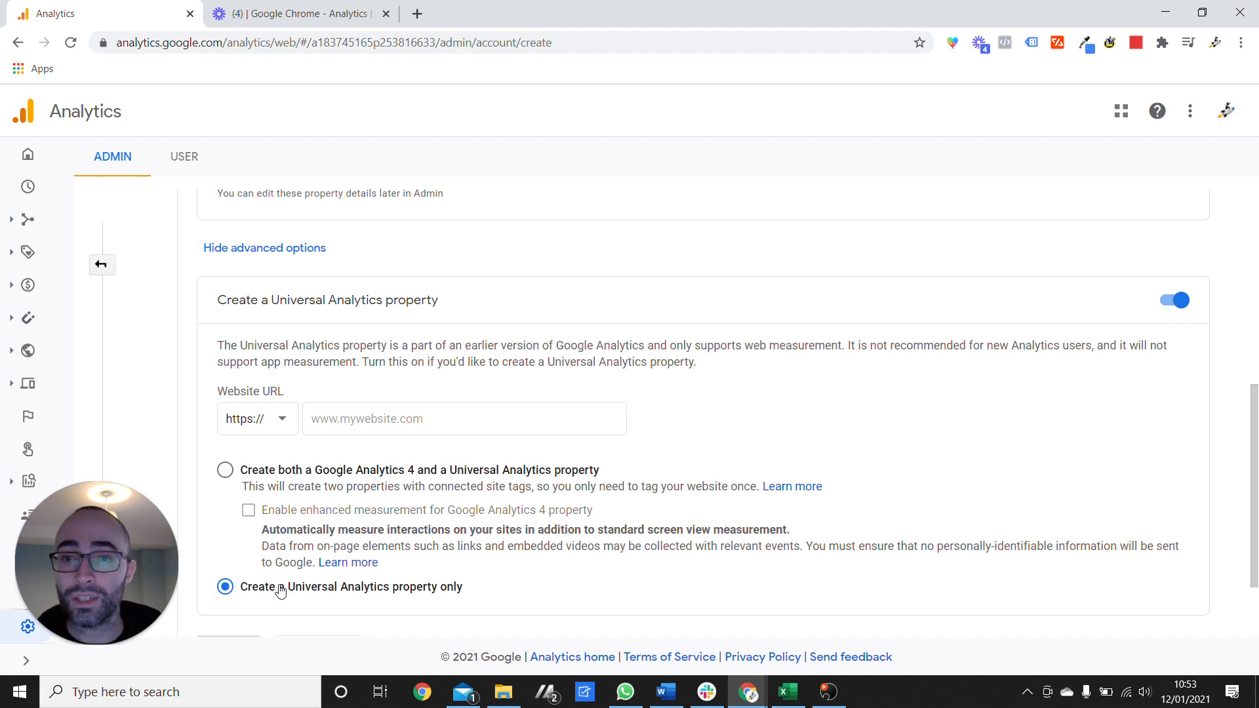
scroll("down", 3)
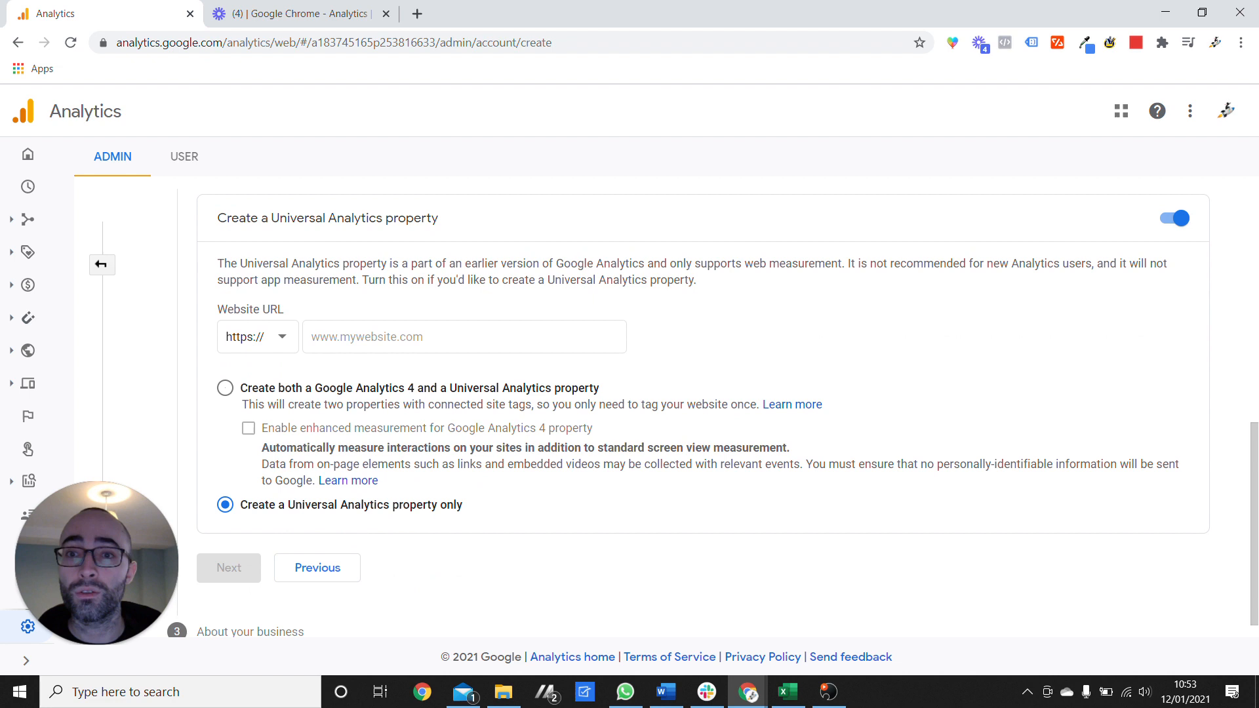
left_click(463, 337)
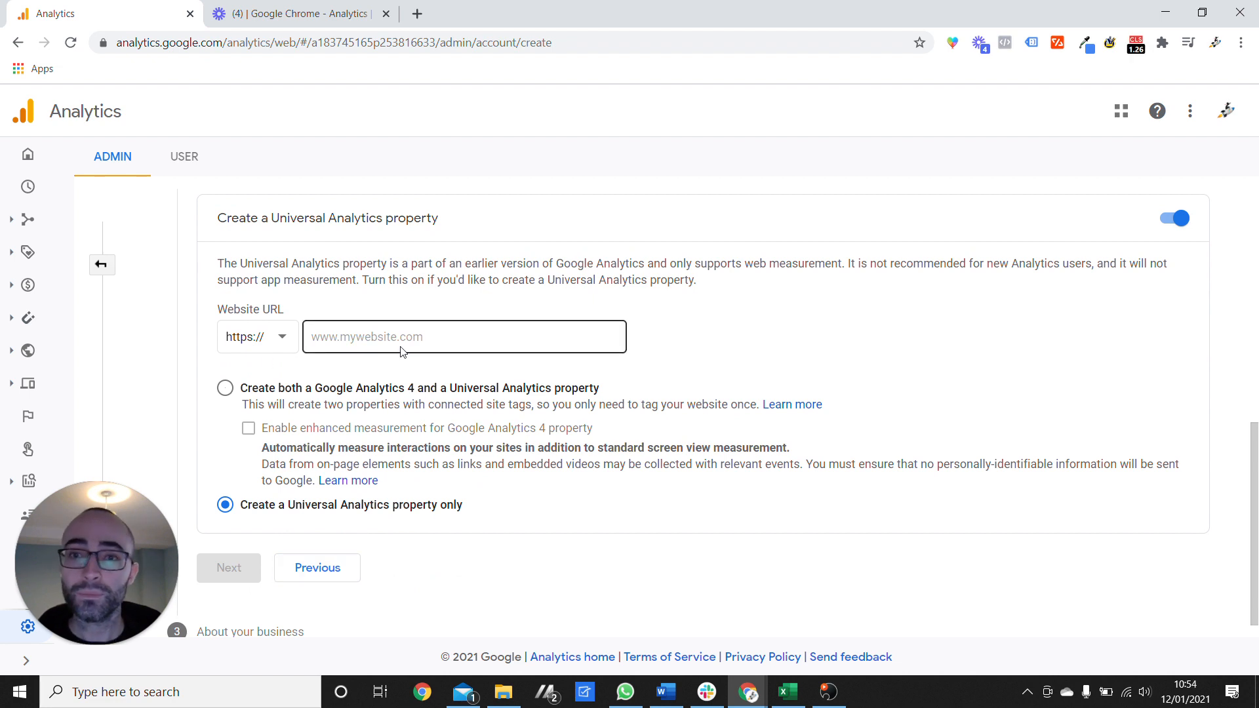
type("www.test.com")
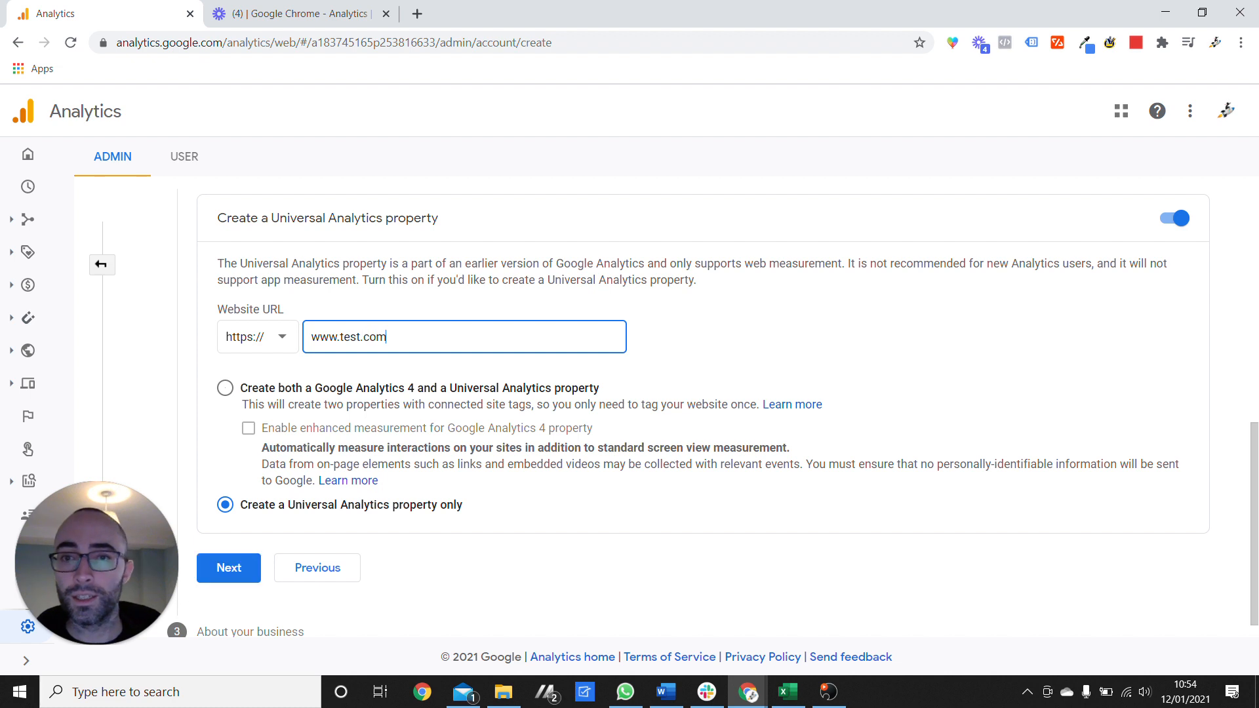
left_click(228, 568)
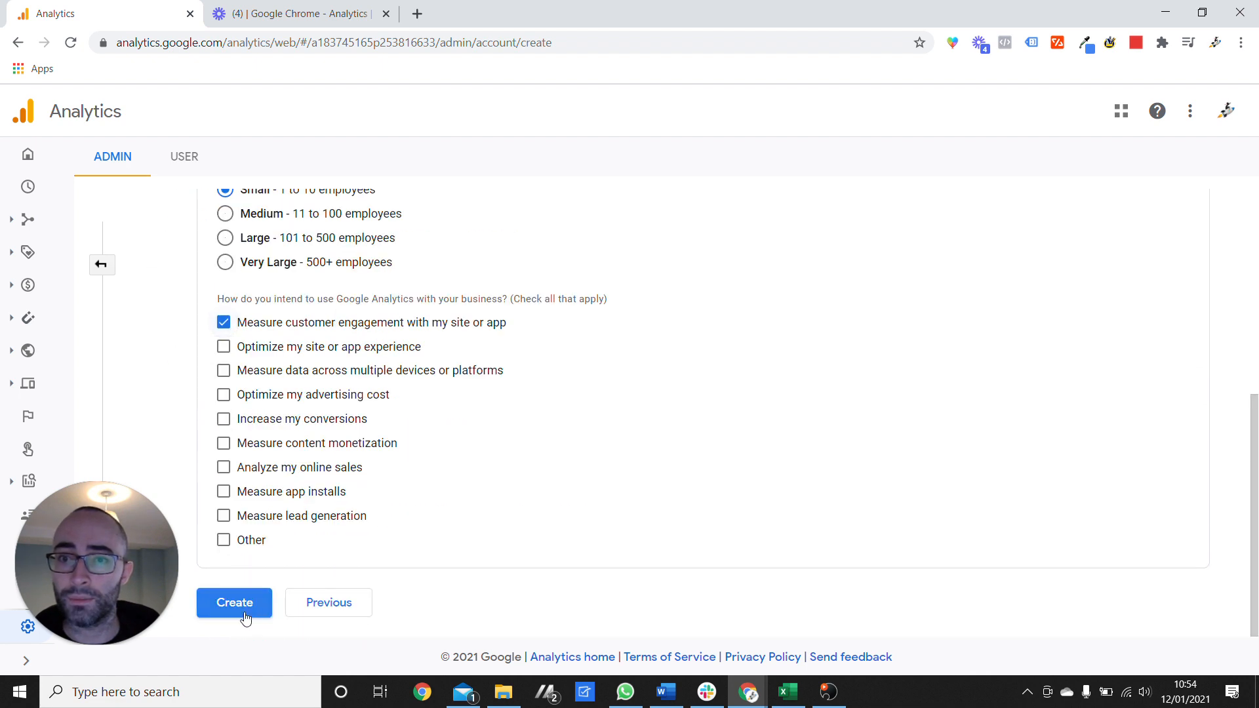
- Create the account and accept the Terms of Service to finish, opening the tracking code page
left_click(225, 395)
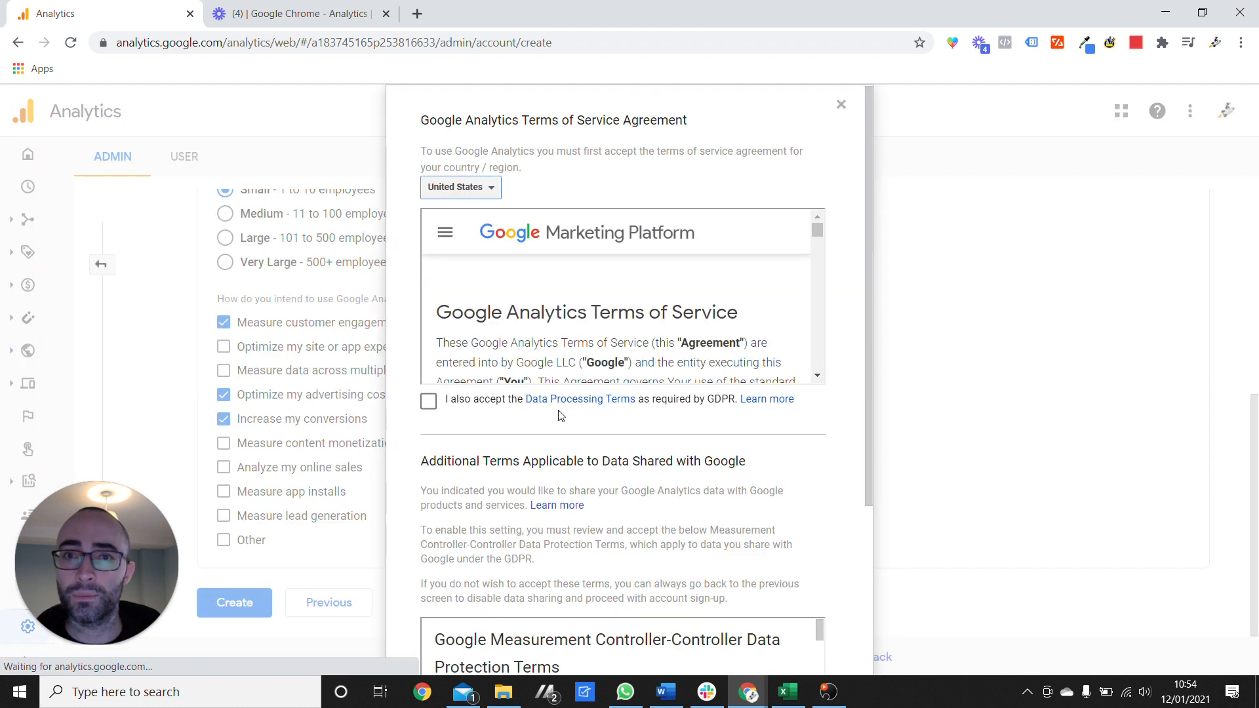
left_click(427, 401)
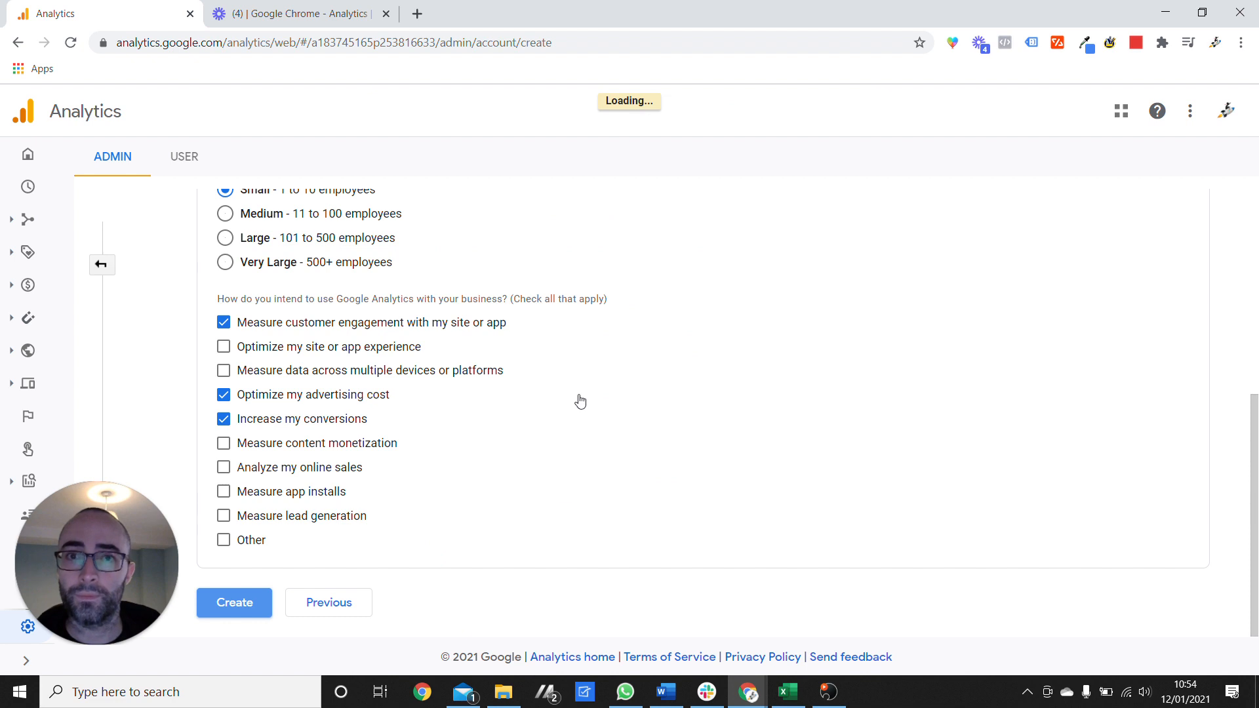
left_click(233, 602)
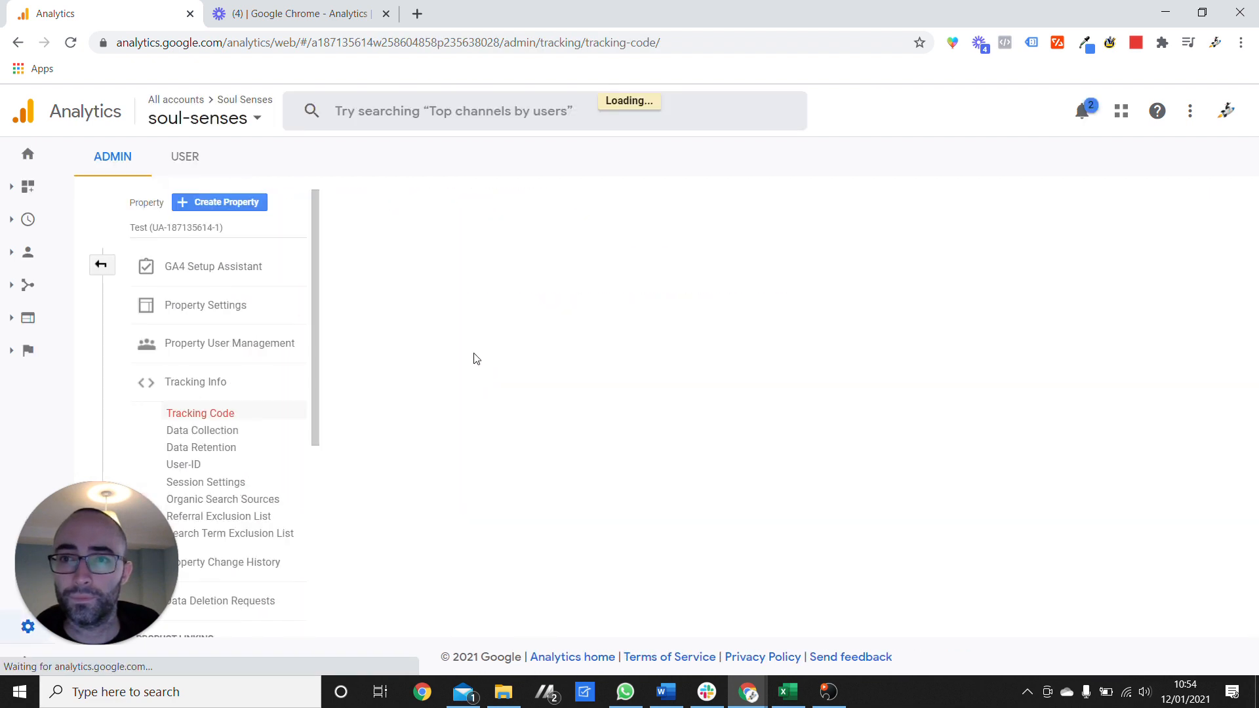